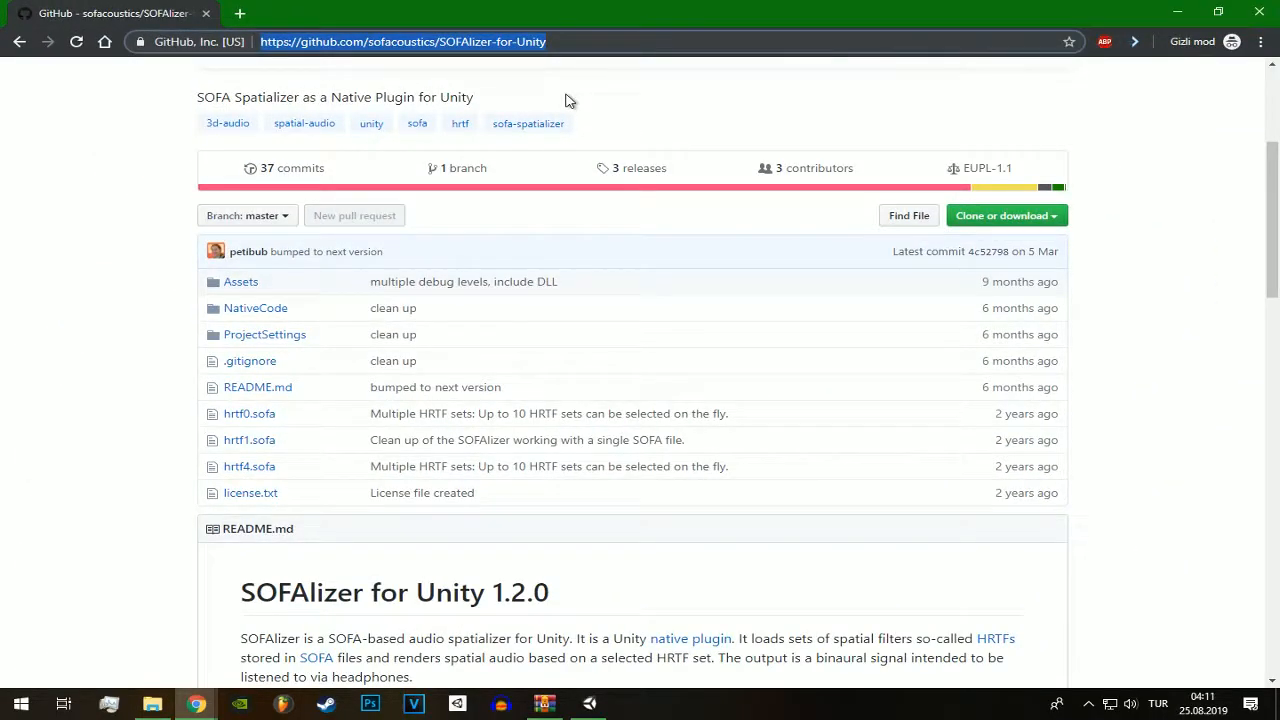
Step: Download the SOFAlizer-for-Unity repository from GitHub as a ZIP archive
left_click(785, 41)
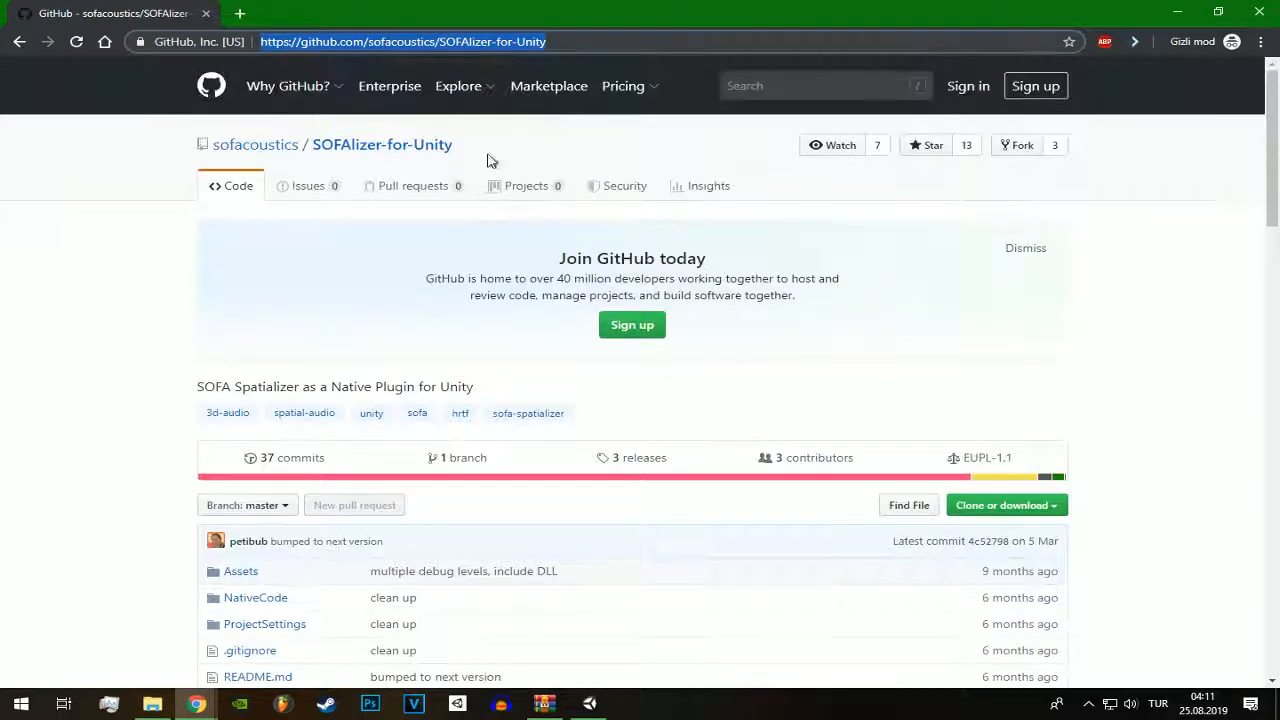
scroll("down", 3)
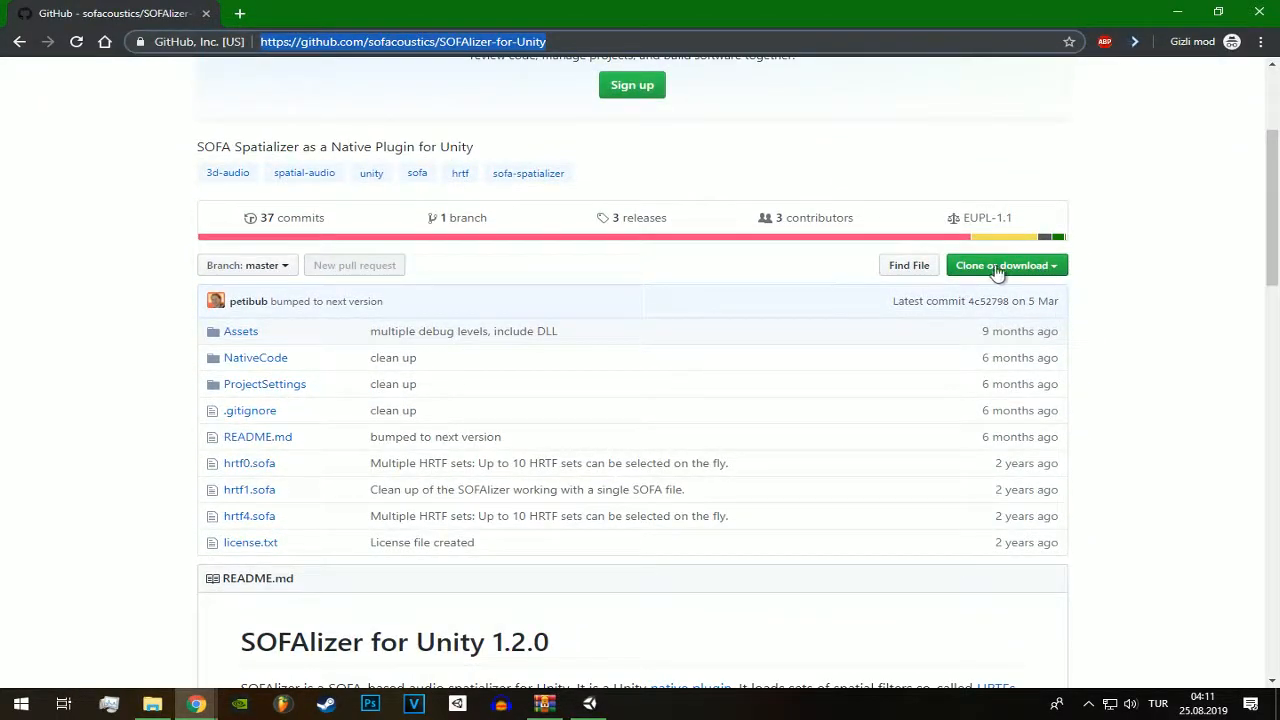
left_click(1001, 265)
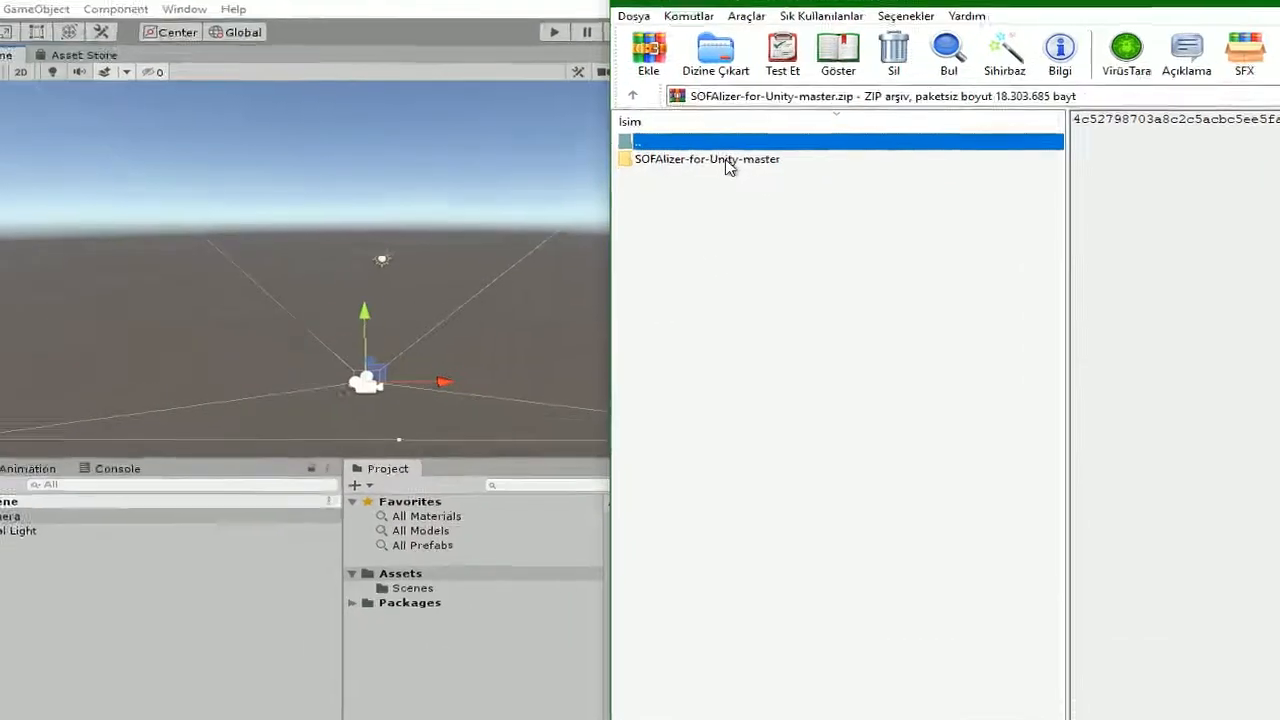
Step: Open the SOFAlizer-for-Unity-master folder in the WinRAR archive listing
double_click(707, 159)
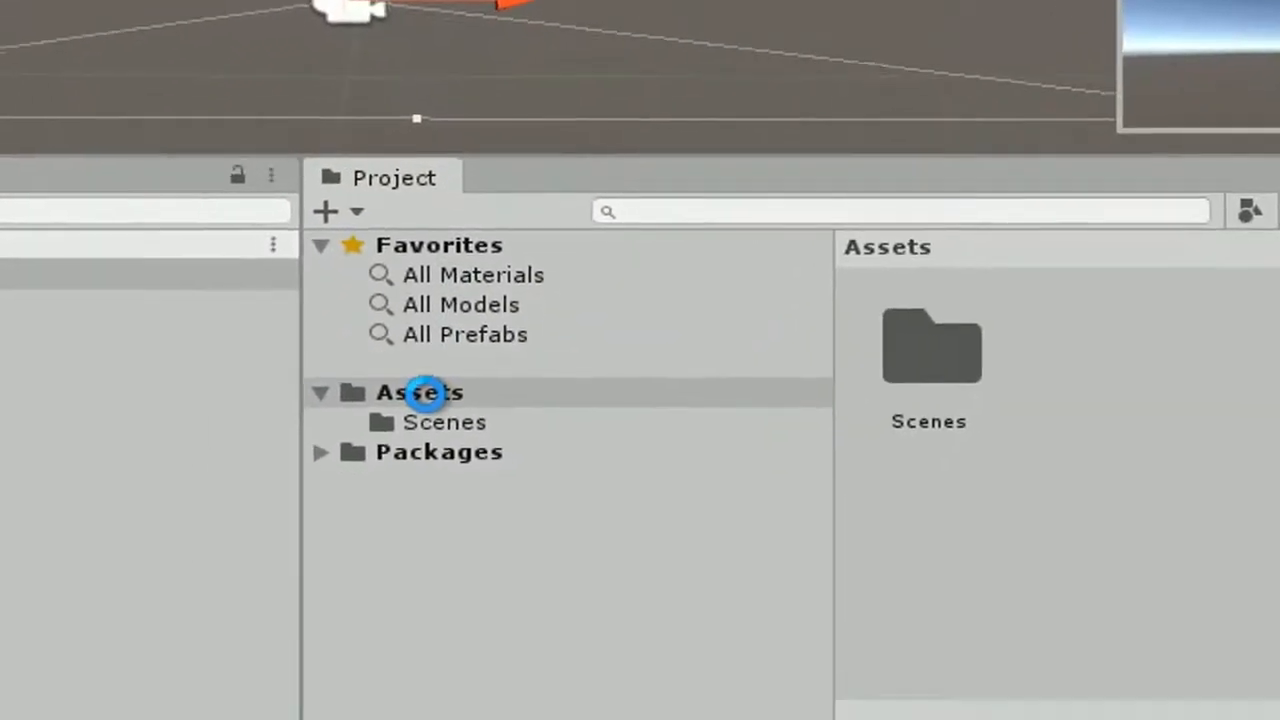
Step: Show the Unity Assets folder in Explorer from the Project window
right_click(420, 392)
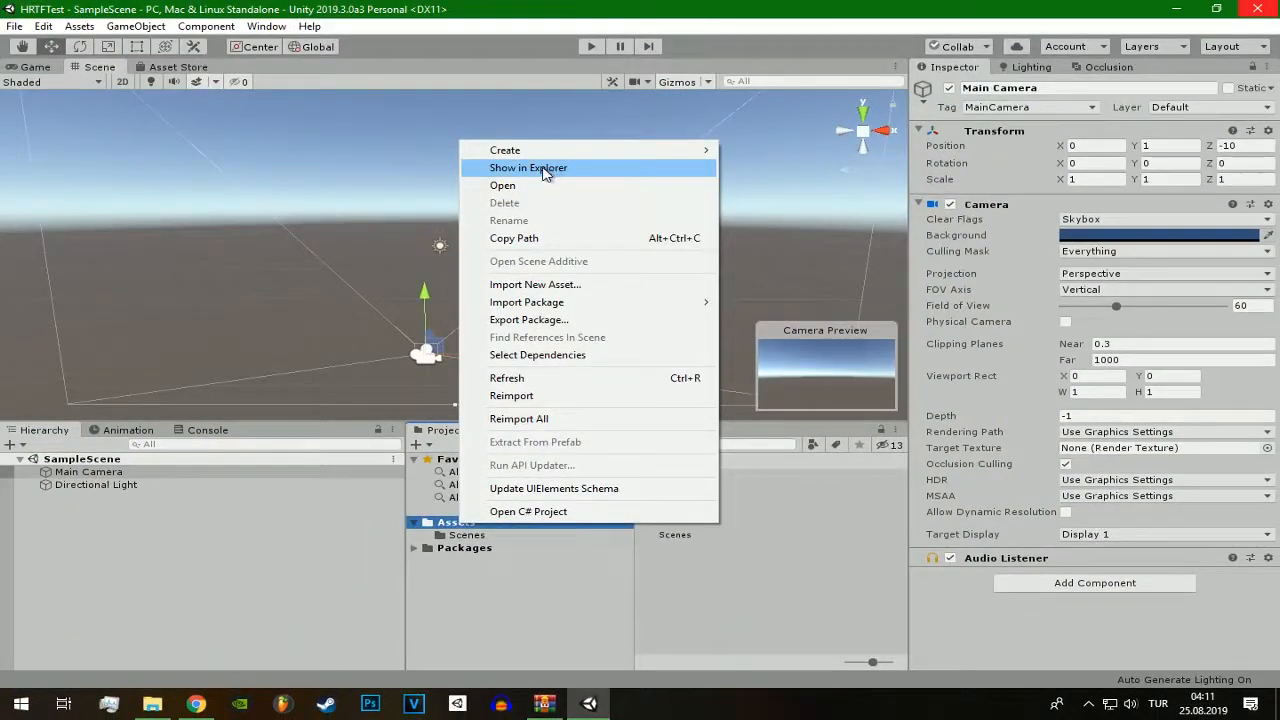
left_click(528, 167)
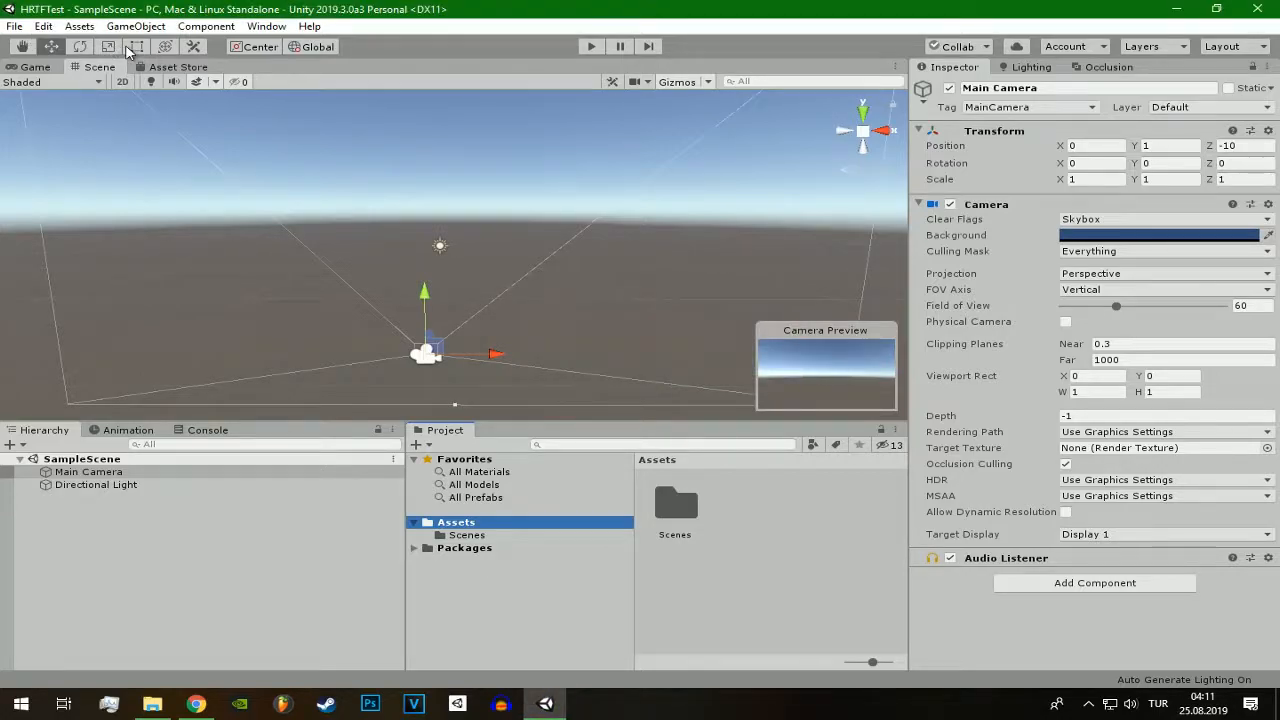
left_click(42, 26)
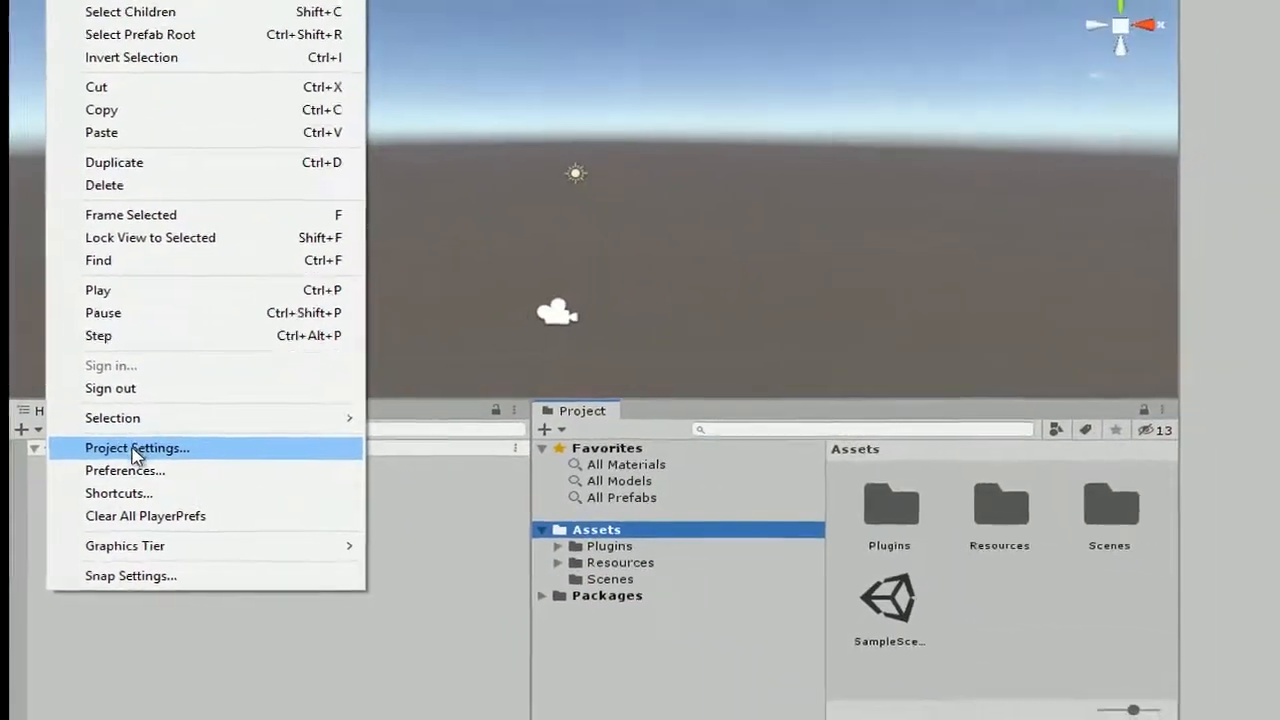
Step: Choose SOFA Spatializer as the Spatializer Plugin in the Audio project settings
left_click(137, 448)
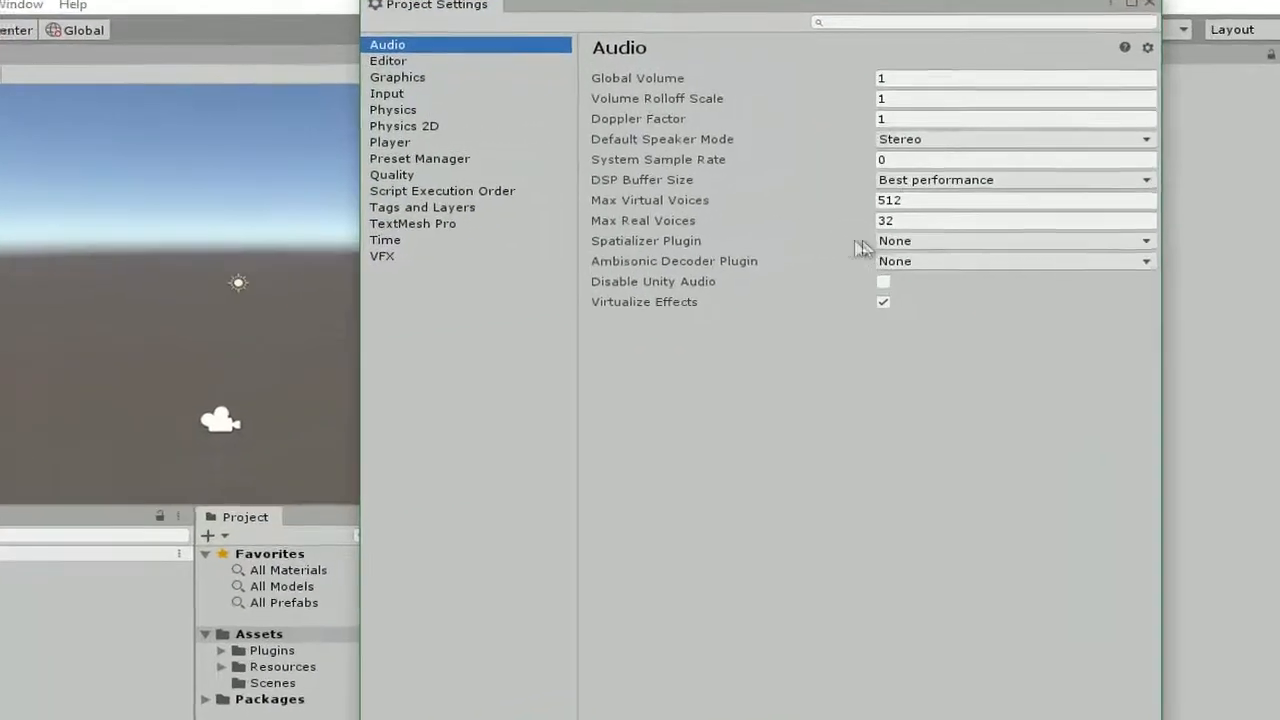
left_click(1013, 240)
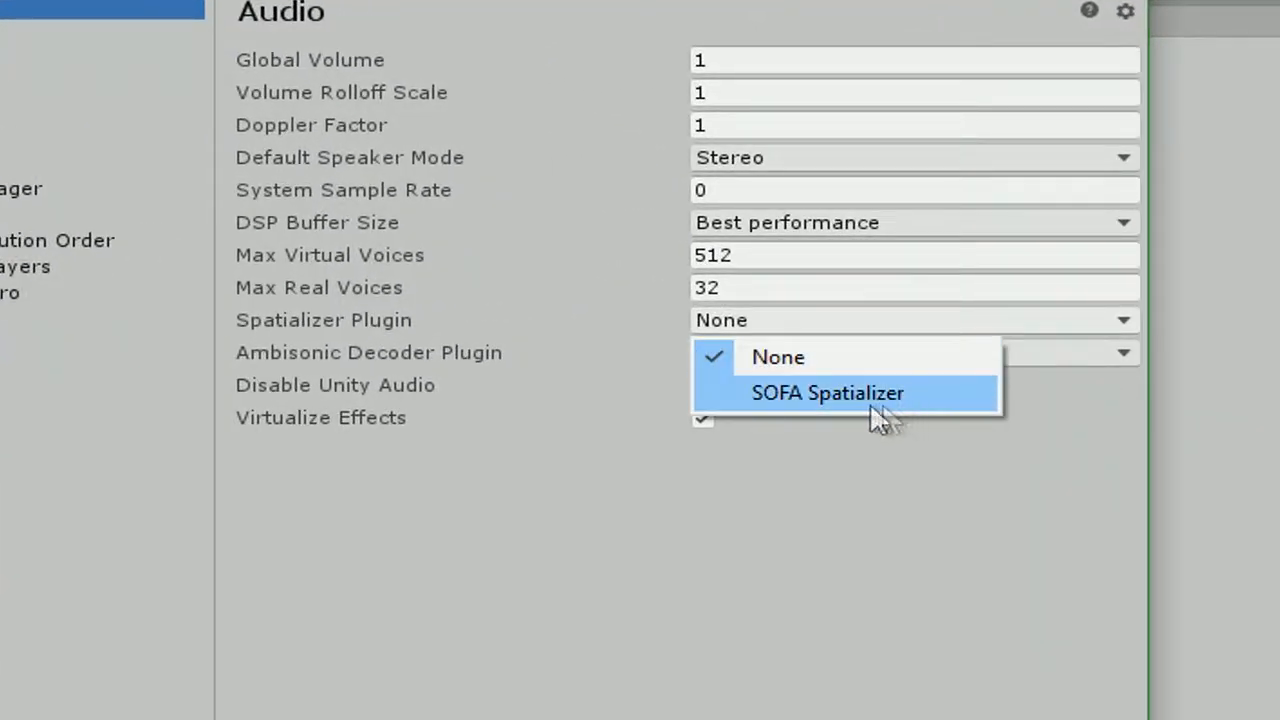
left_click(827, 392)
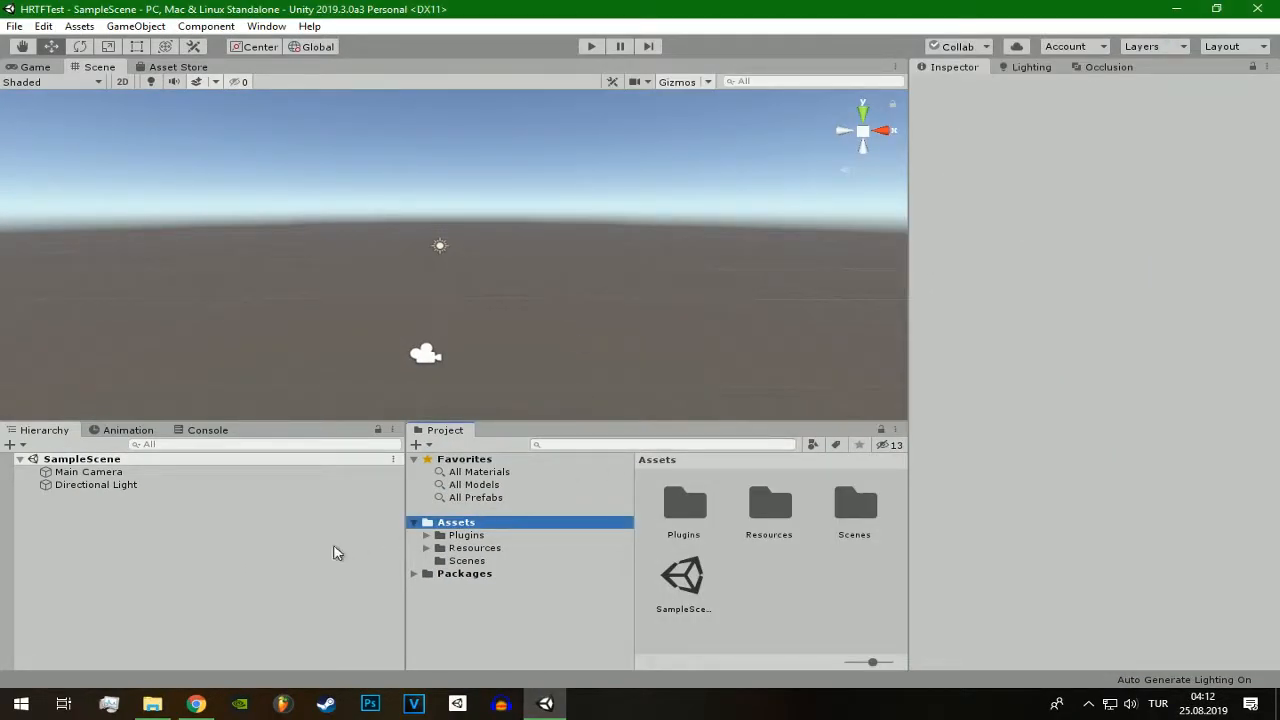
Step: Create a spatialized Audio Source and close the SOFA plugin's debug console
left_click(89, 471)
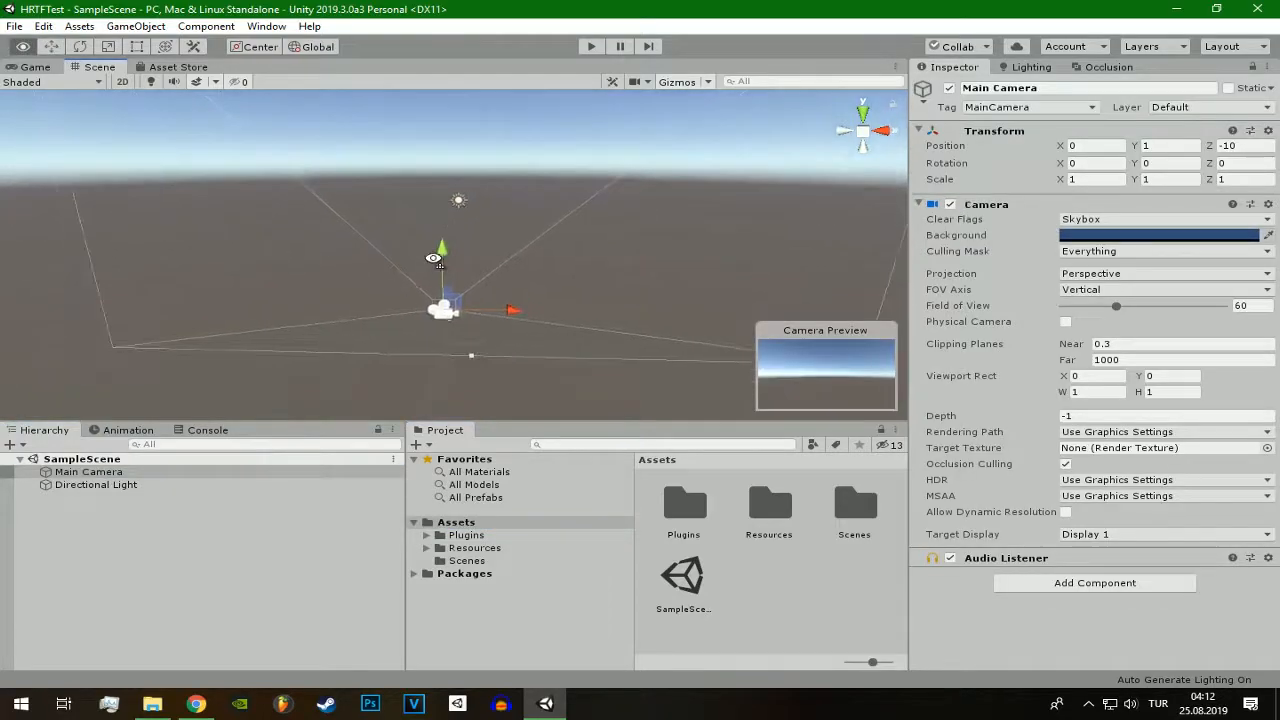
left_click(136, 26)
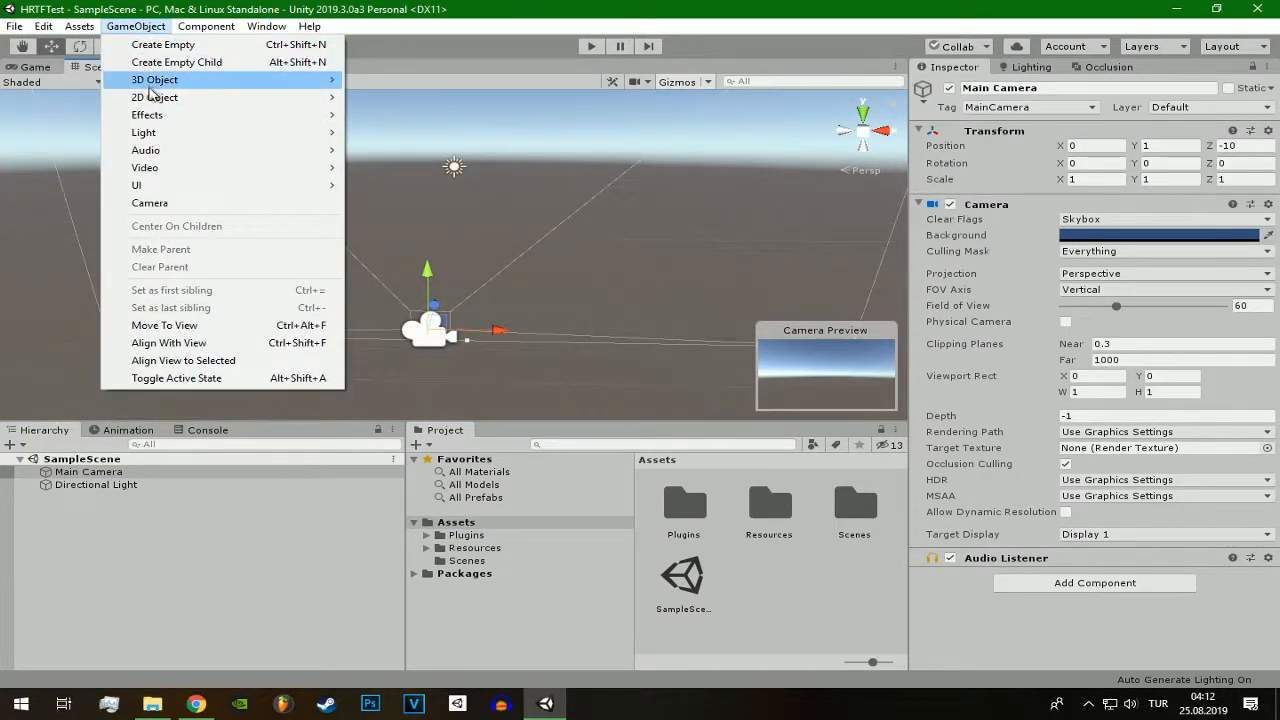
mouse_move(180, 150)
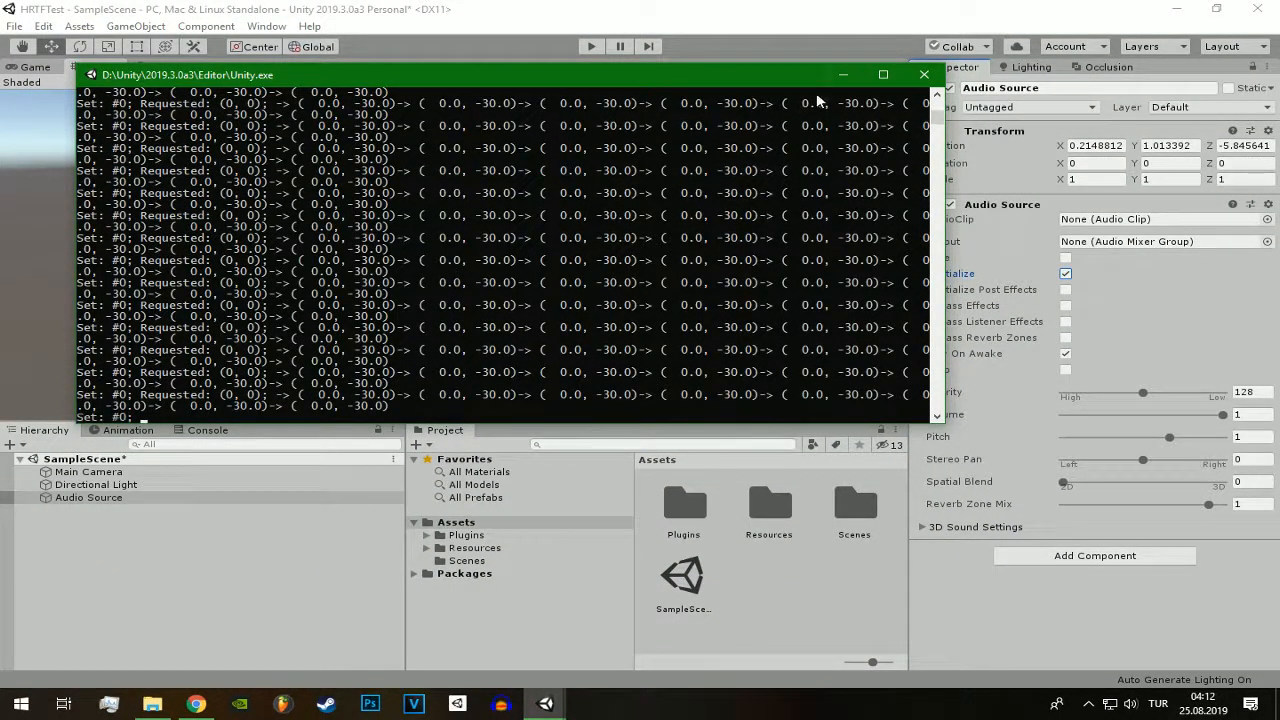
left_click(923, 74)
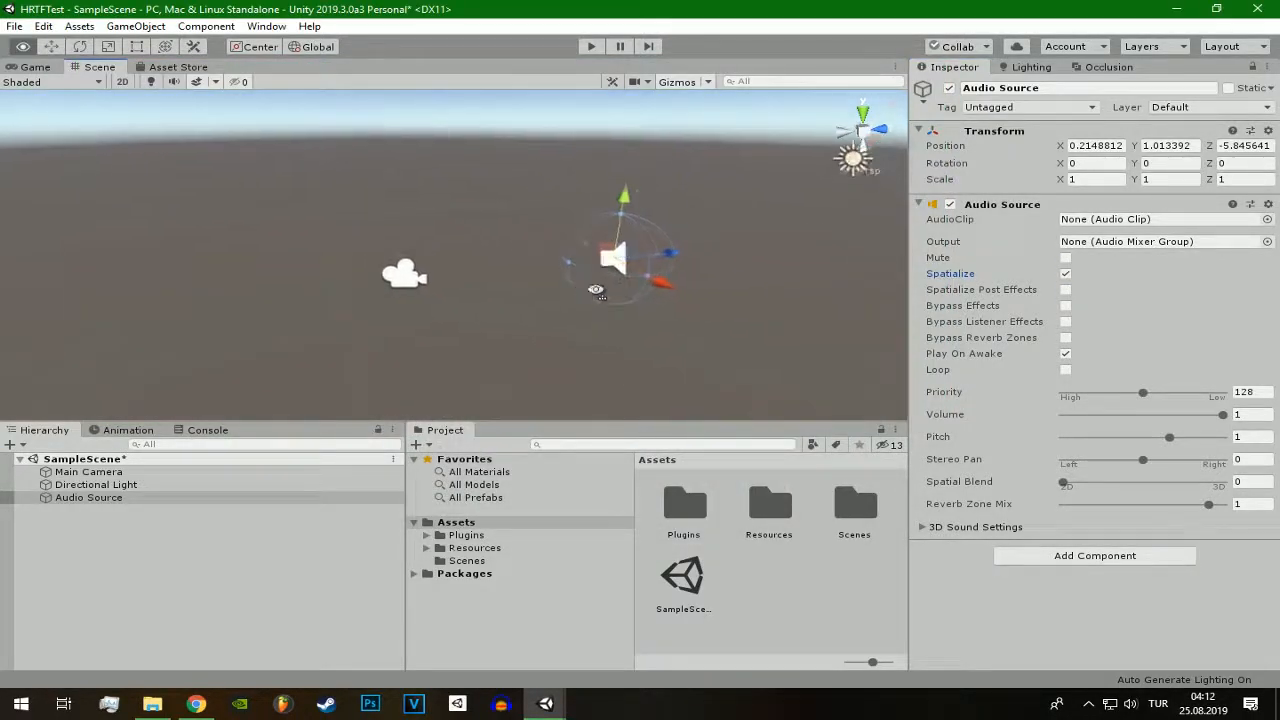